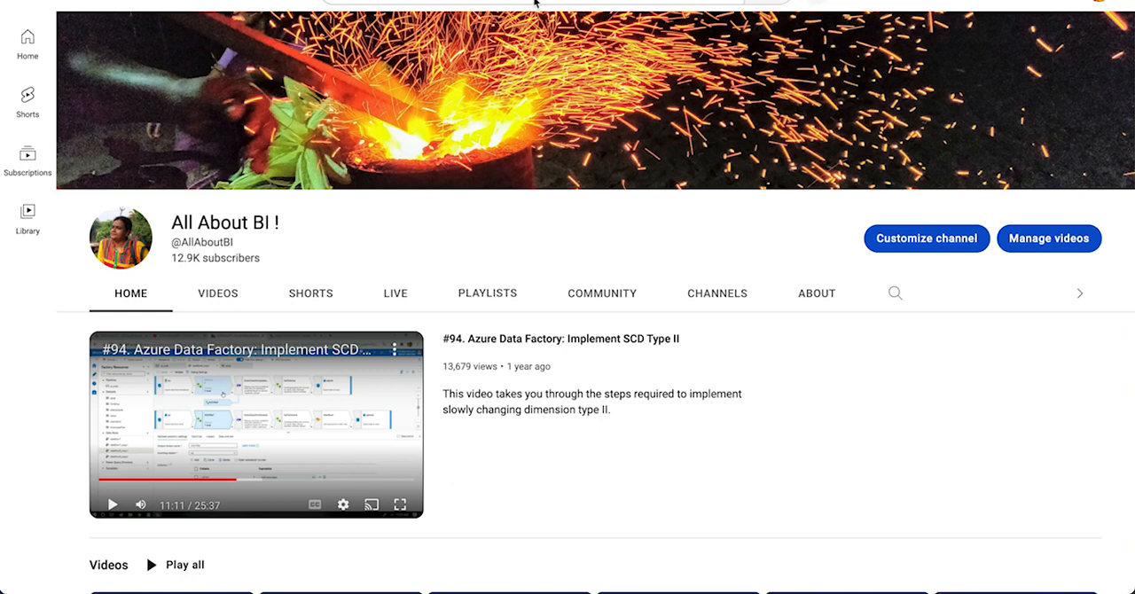
{"action": "mouse_move", "coordinate": [583, 55]}
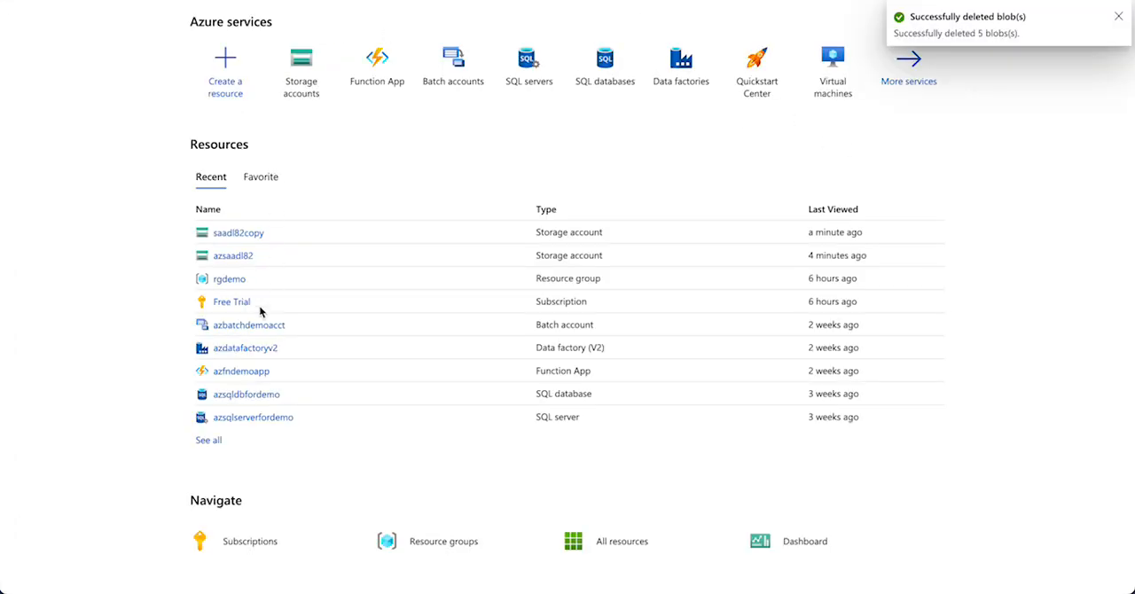
{"action": "mouse_move", "coordinate": [304, 196]}
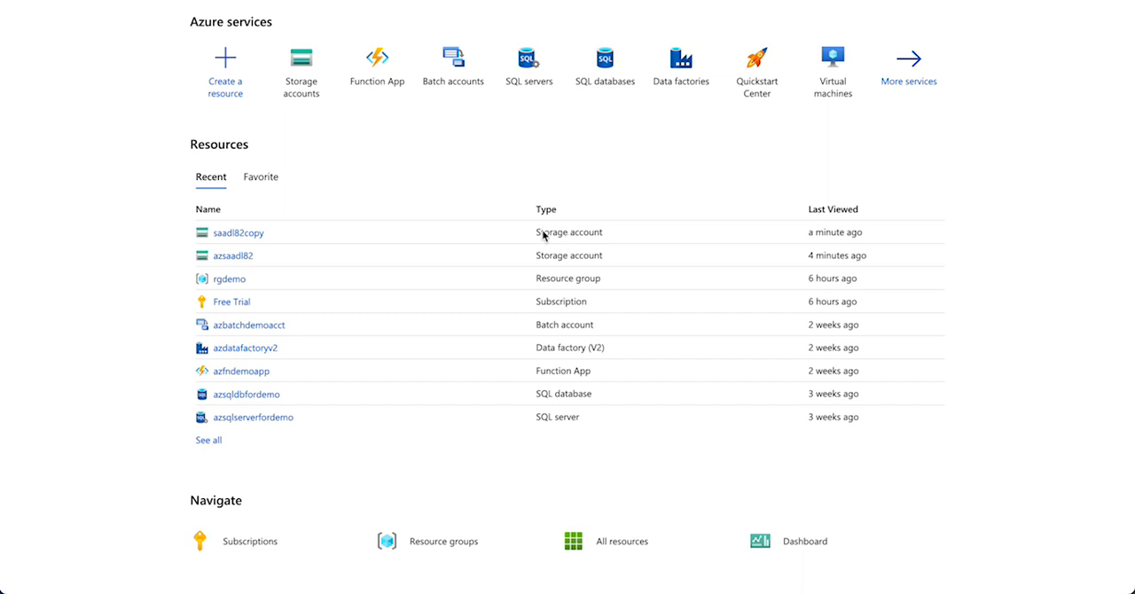
{"action": "mouse_move", "coordinate": [574, 257]}
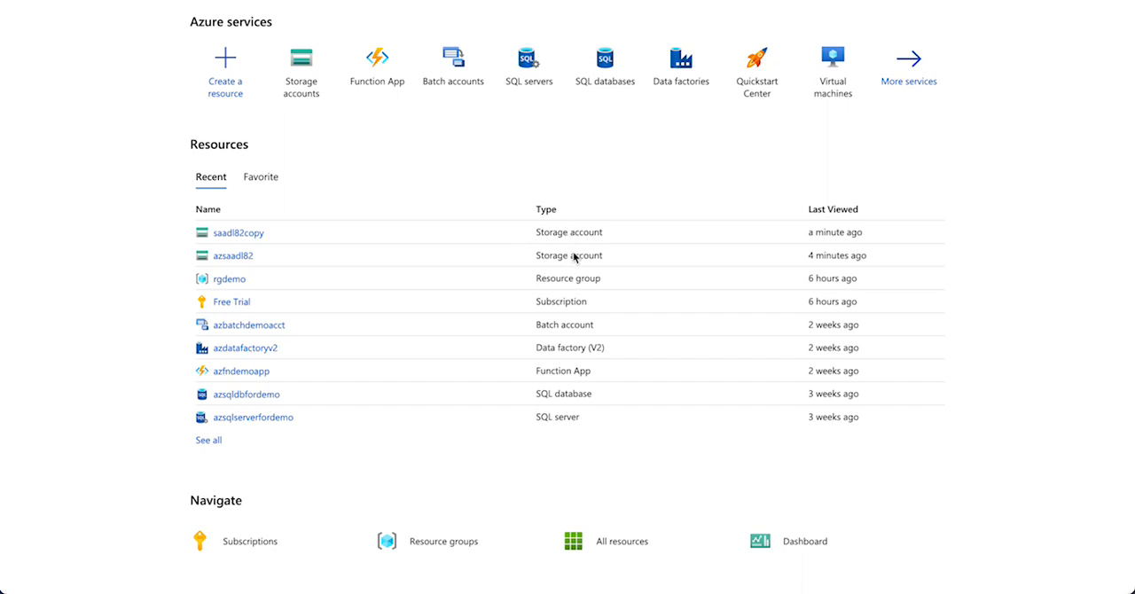
{"action": "mouse_move", "coordinate": [249, 255]}
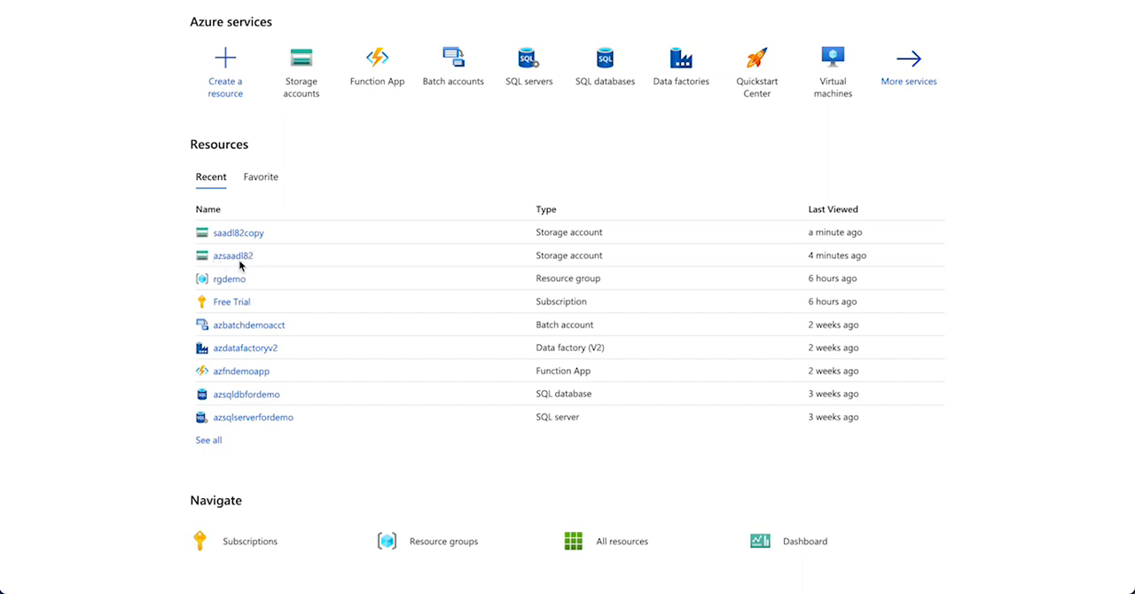
{"action": "mouse_move", "coordinate": [233, 256]}
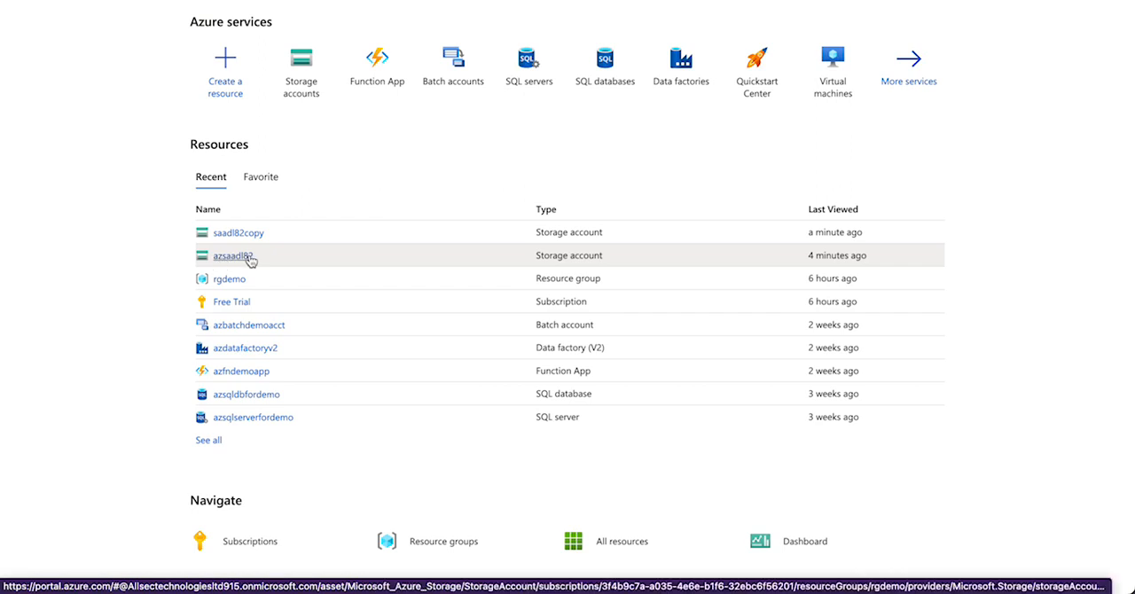
{"action": "mouse_move", "coordinate": [238, 232]}
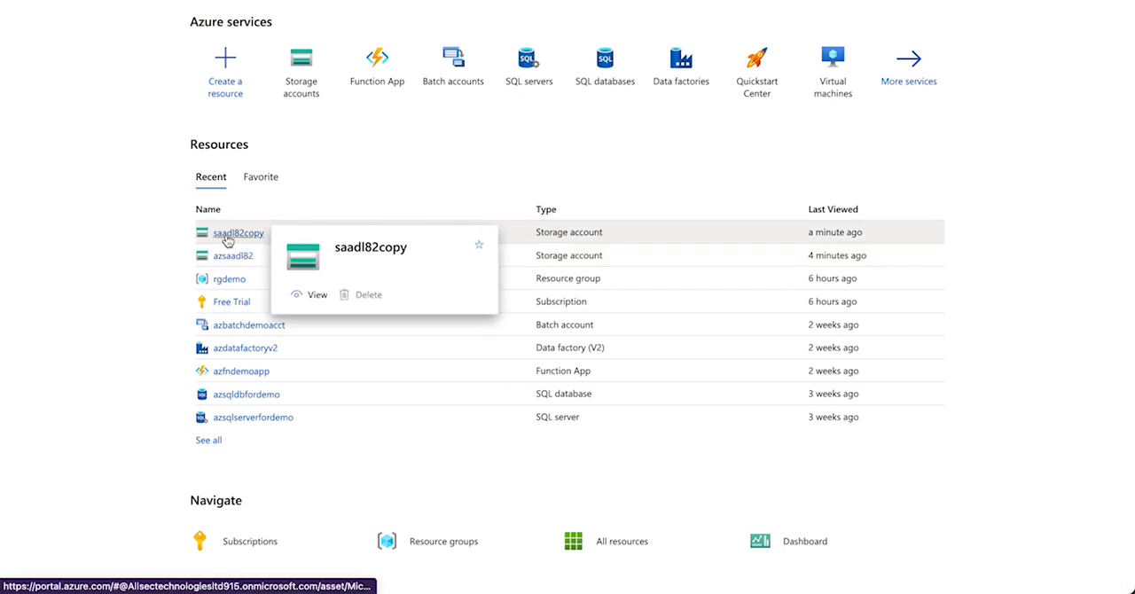
Open the azsaadl82 storage account and browse into the demo container.
{"action": "left_click", "coordinate": [234, 255]}
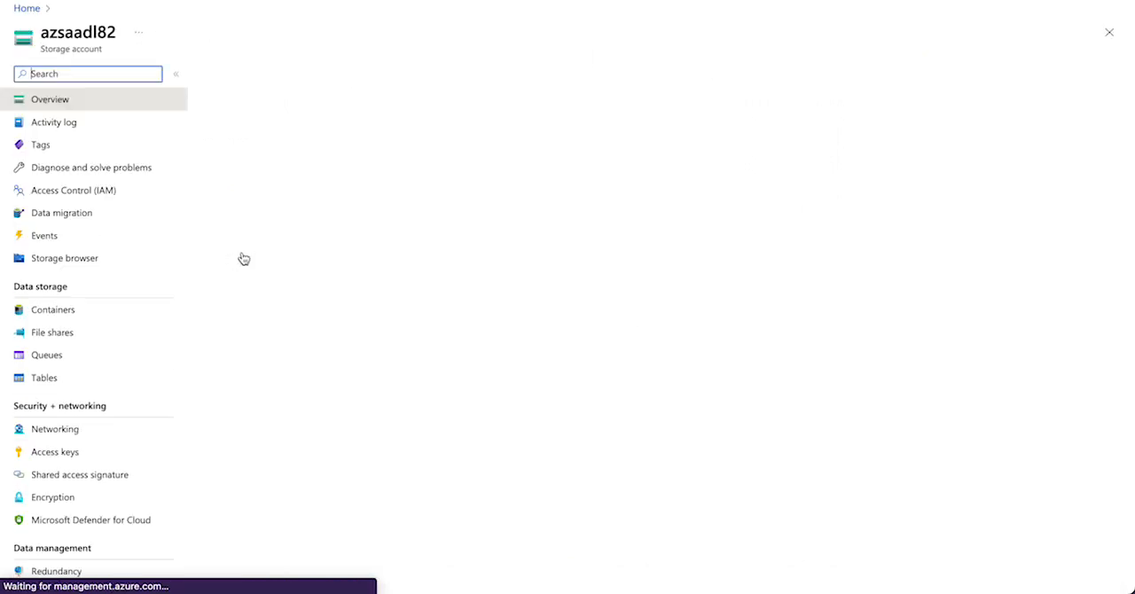
{"action": "left_click", "coordinate": [52, 309]}
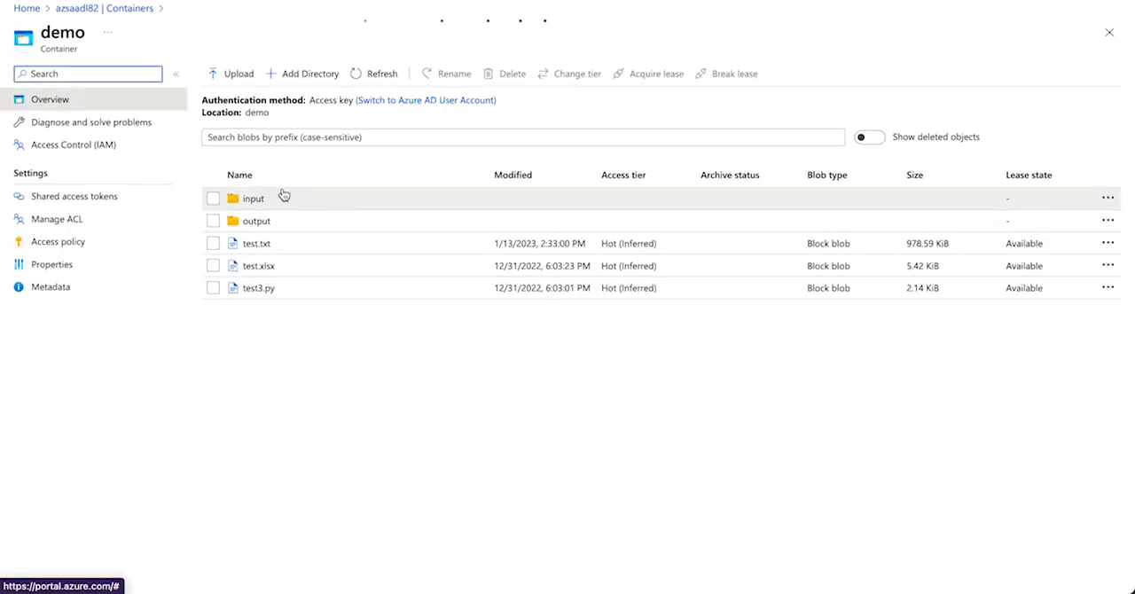
{"action": "mouse_move", "coordinate": [275, 216]}
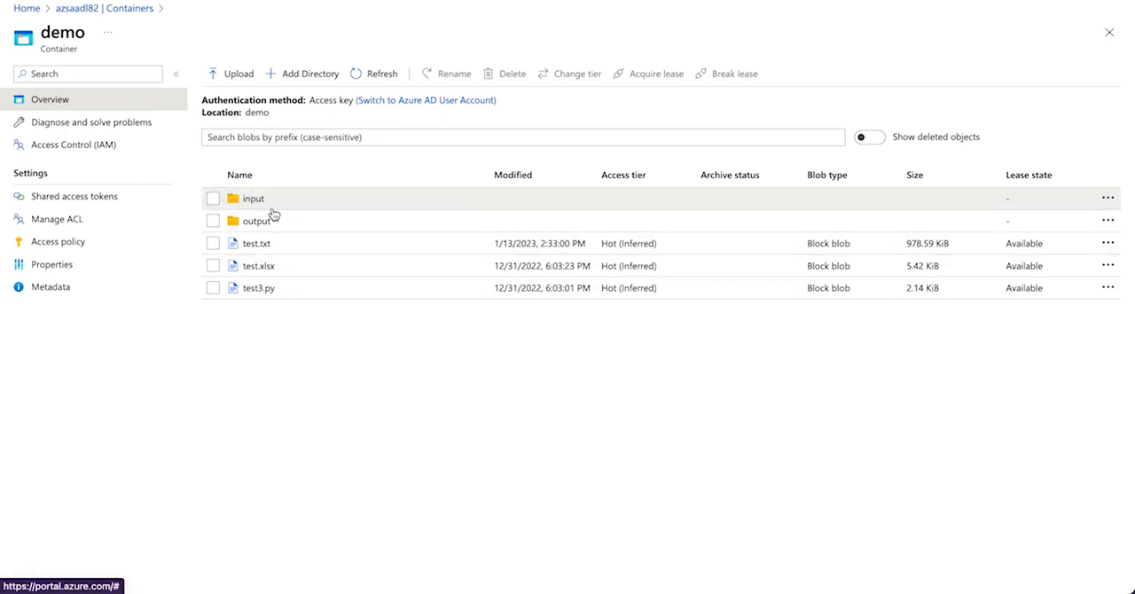
{"action": "mouse_move", "coordinate": [279, 199]}
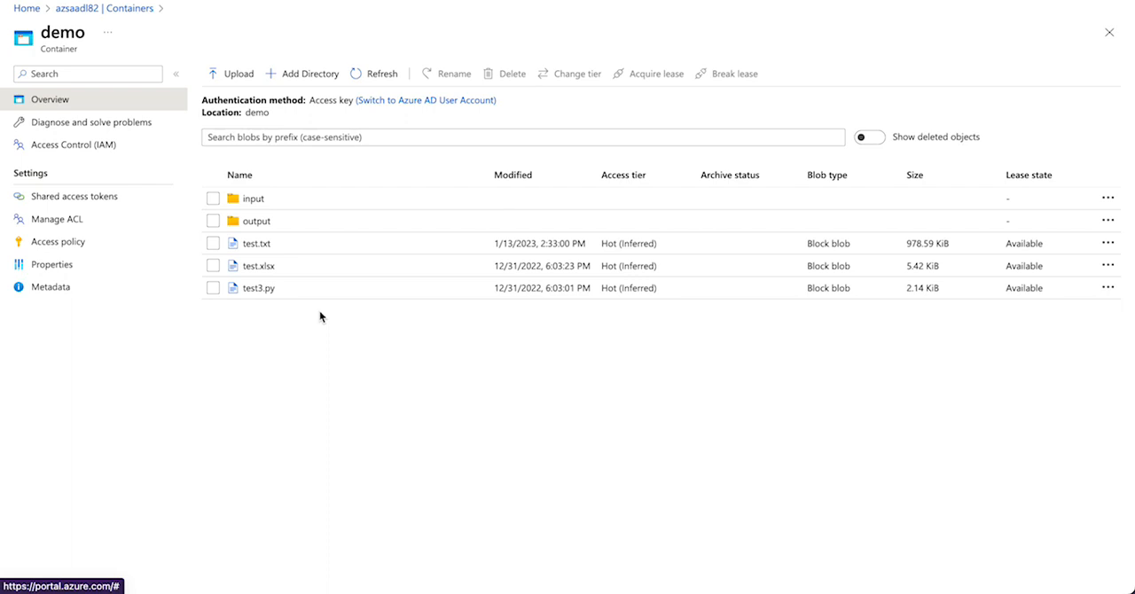
{"action": "mouse_move", "coordinate": [129, 8]}
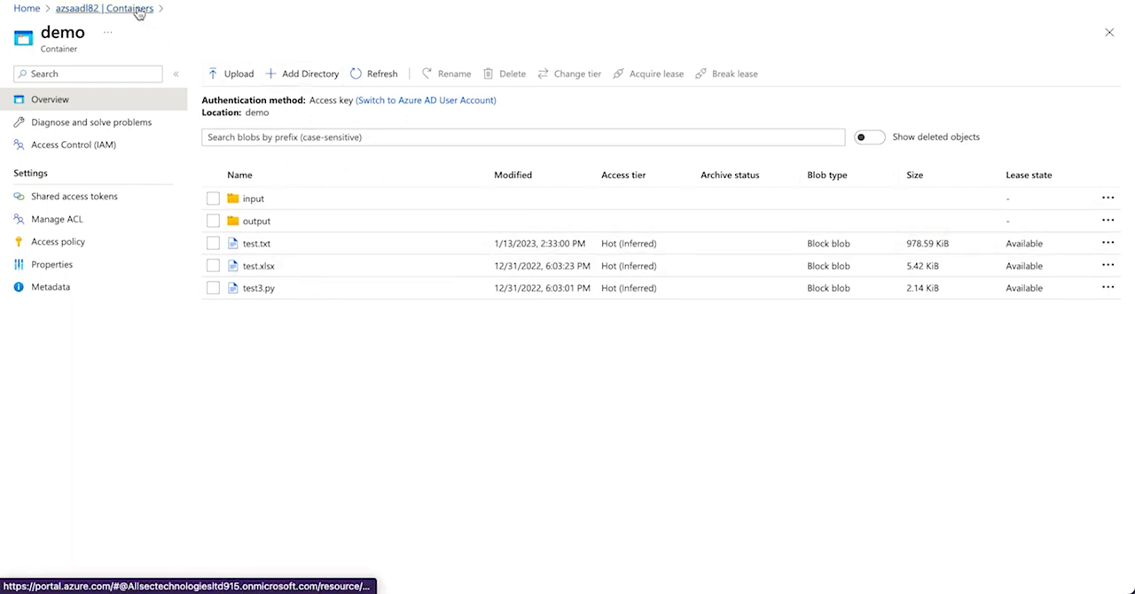
Return Home, open the saadl82copy storage account and go to its containers.
{"action": "left_click", "coordinate": [26, 8]}
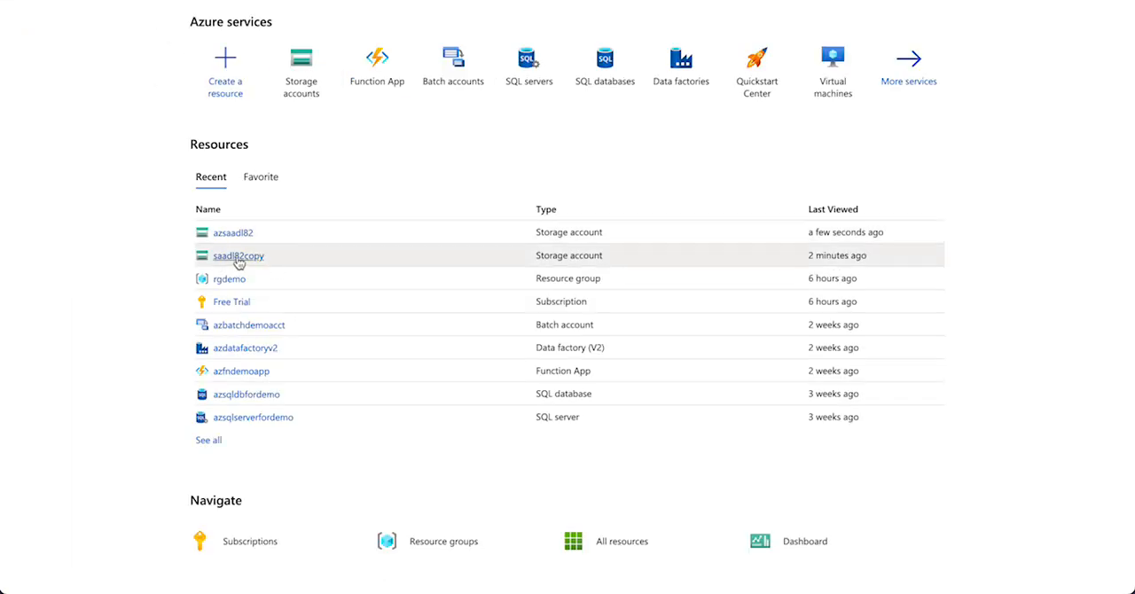
{"action": "left_click", "coordinate": [237, 255]}
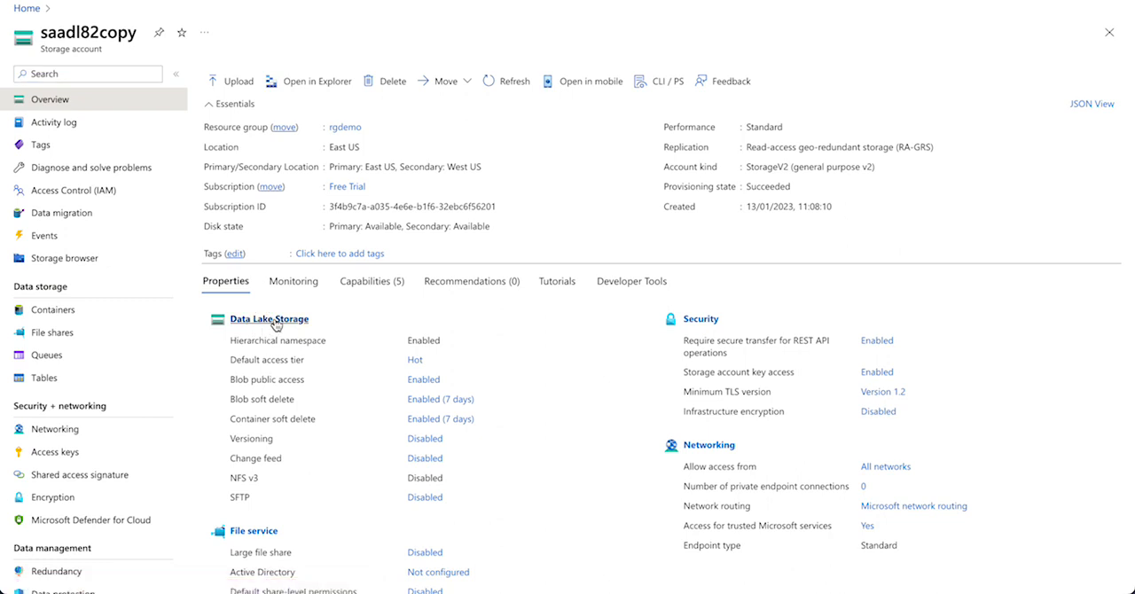
{"action": "left_click", "coordinate": [53, 310]}
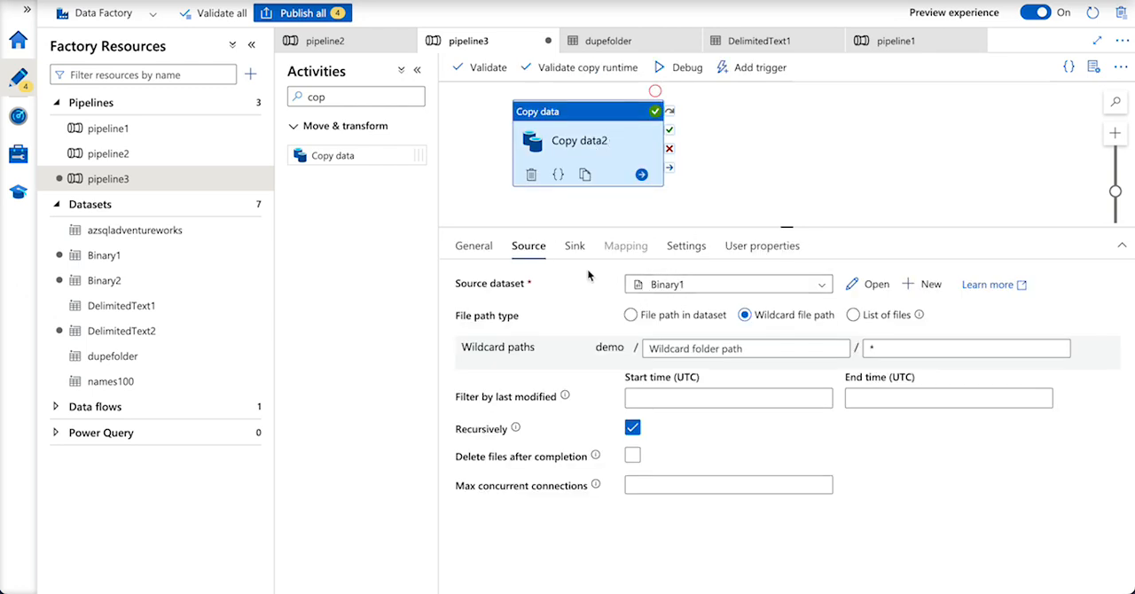
Review Copy data2's Binary2 sink, collapse Factory Resources, then inspect the source wildcard paths.
{"action": "left_click", "coordinate": [574, 246]}
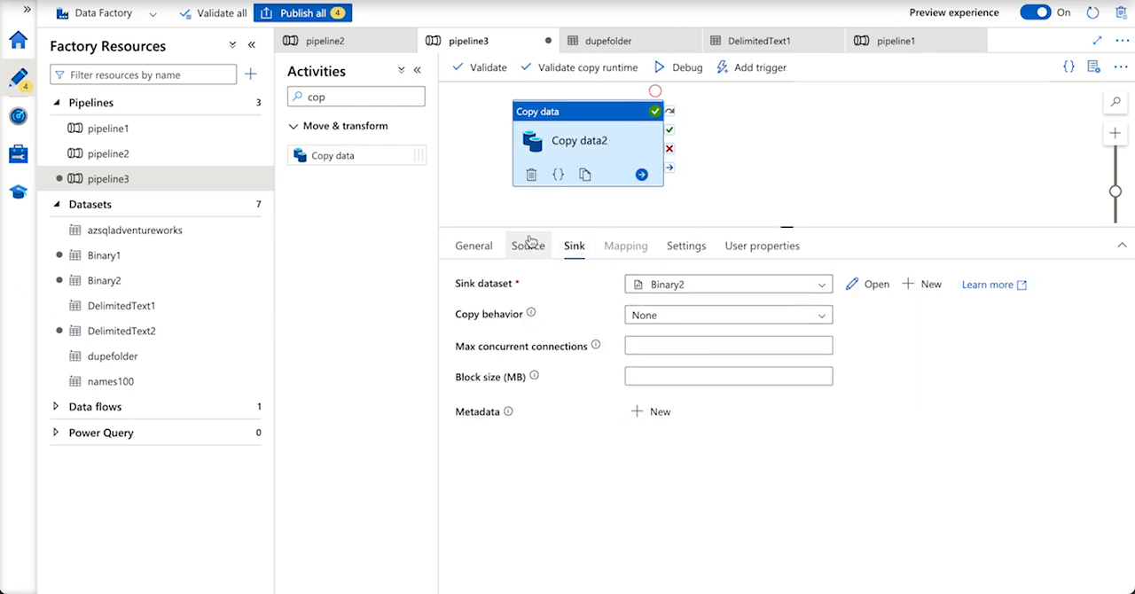
{"action": "left_click", "coordinate": [251, 43]}
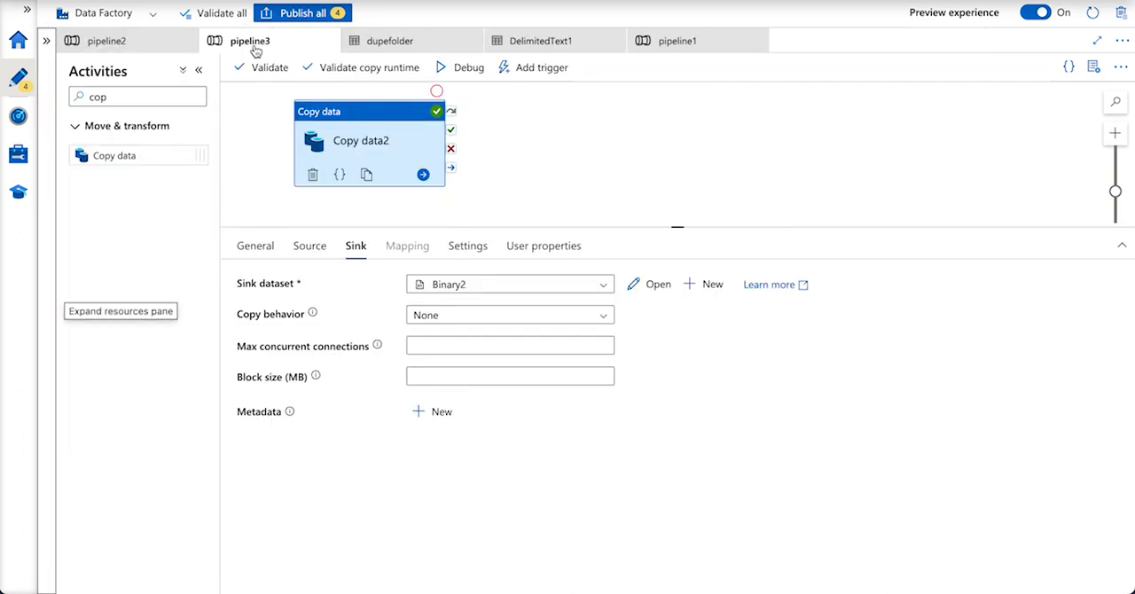
{"action": "mouse_move", "coordinate": [260, 67]}
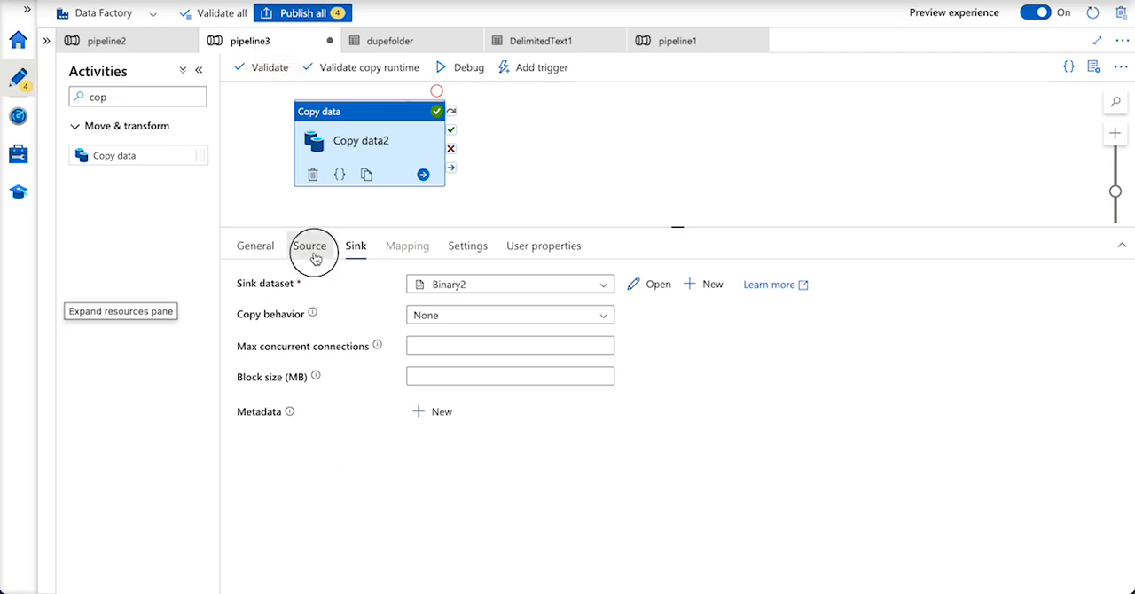
{"action": "left_click", "coordinate": [310, 246]}
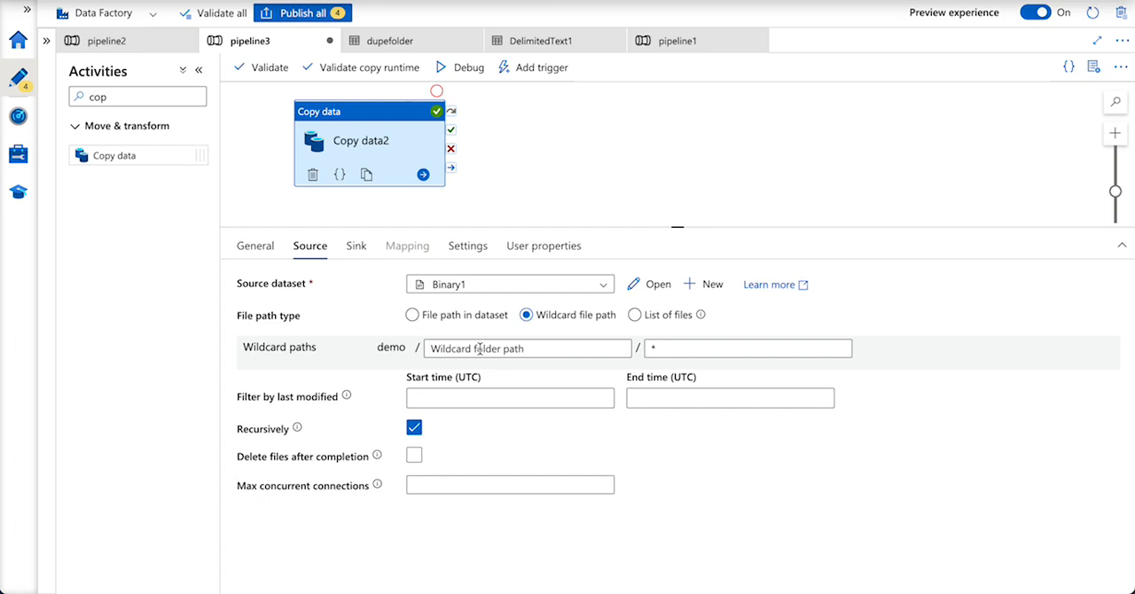
{"action": "left_click", "coordinate": [527, 348]}
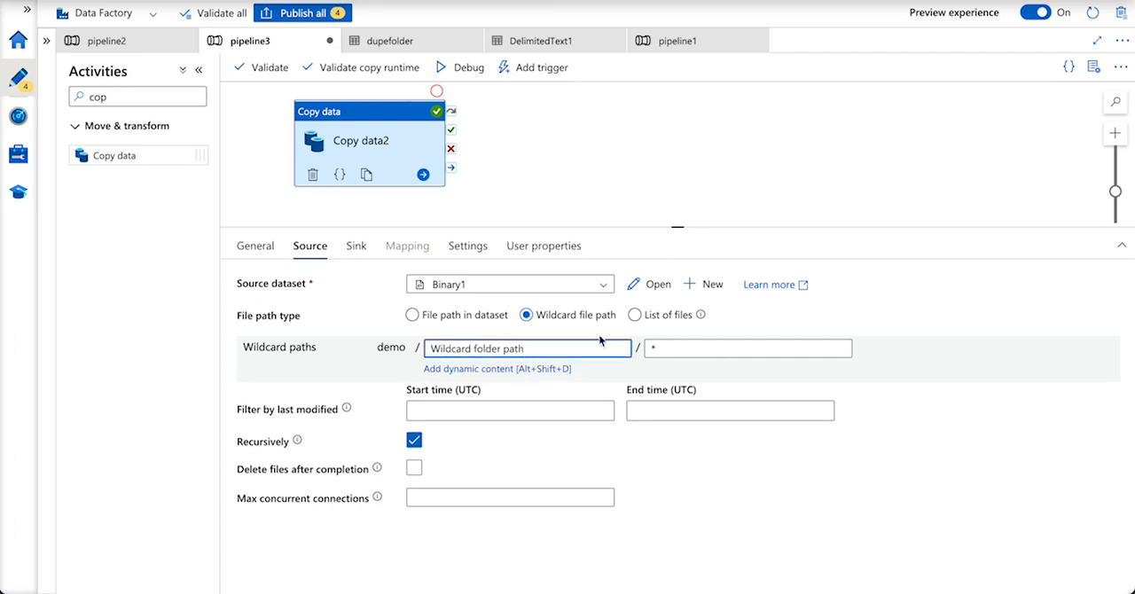
{"action": "left_click", "coordinate": [748, 348]}
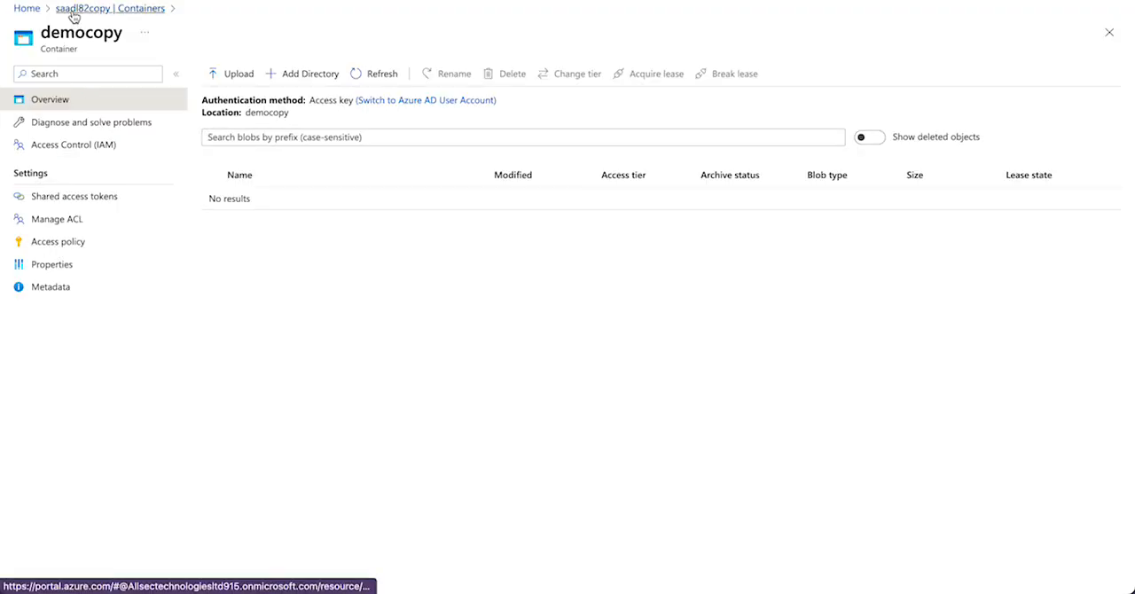
Switch to the pipeline3 tab showing Copy data2's wildcard Source settings.
{"action": "left_click", "coordinate": [82, 8]}
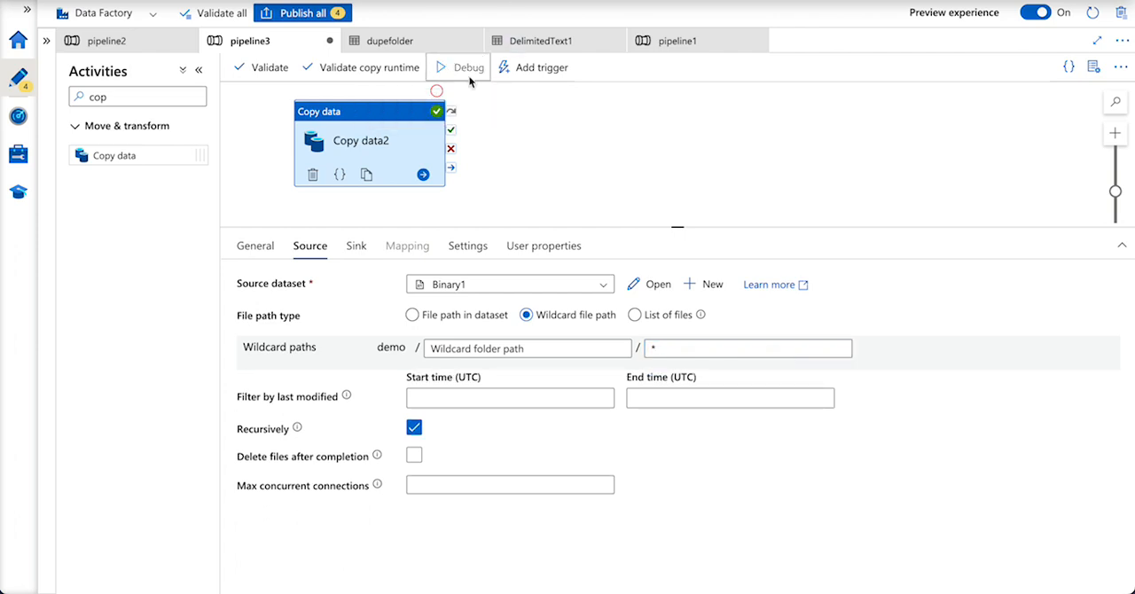
Debug-run pipeline3 and refresh the output until the copy reports 5 files read and written.
{"action": "left_click", "coordinate": [458, 67]}
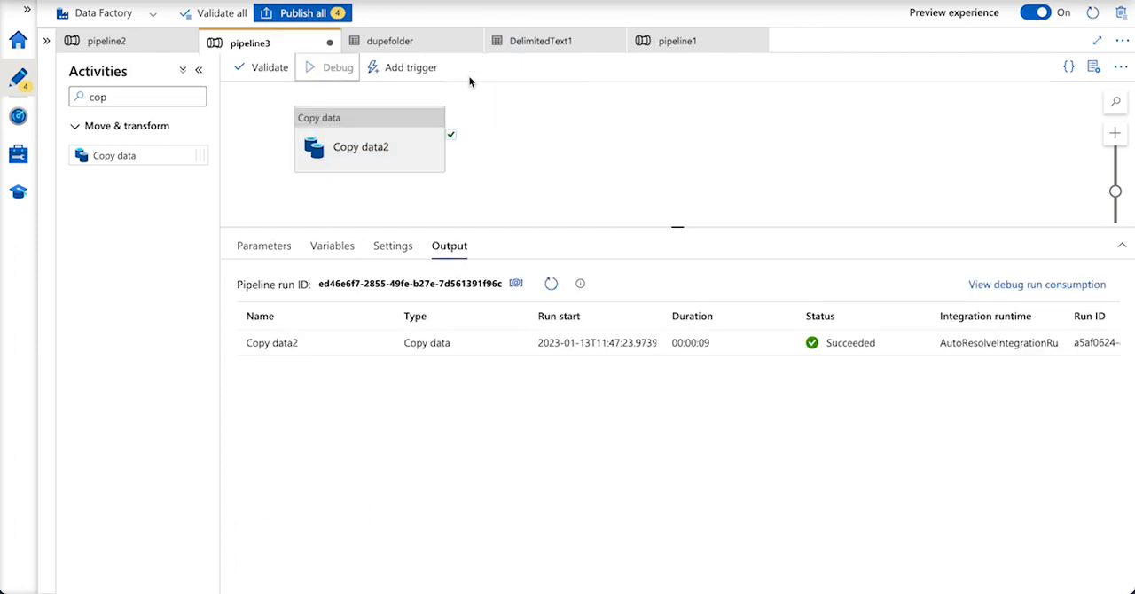
{"action": "left_click", "coordinate": [327, 68]}
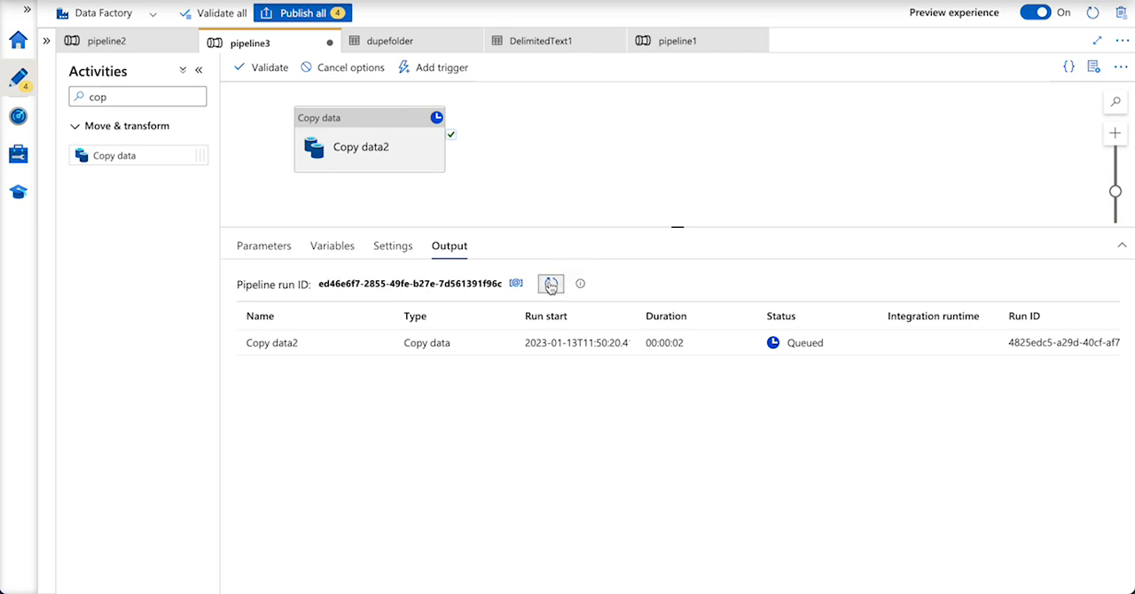
{"action": "left_click", "coordinate": [550, 284]}
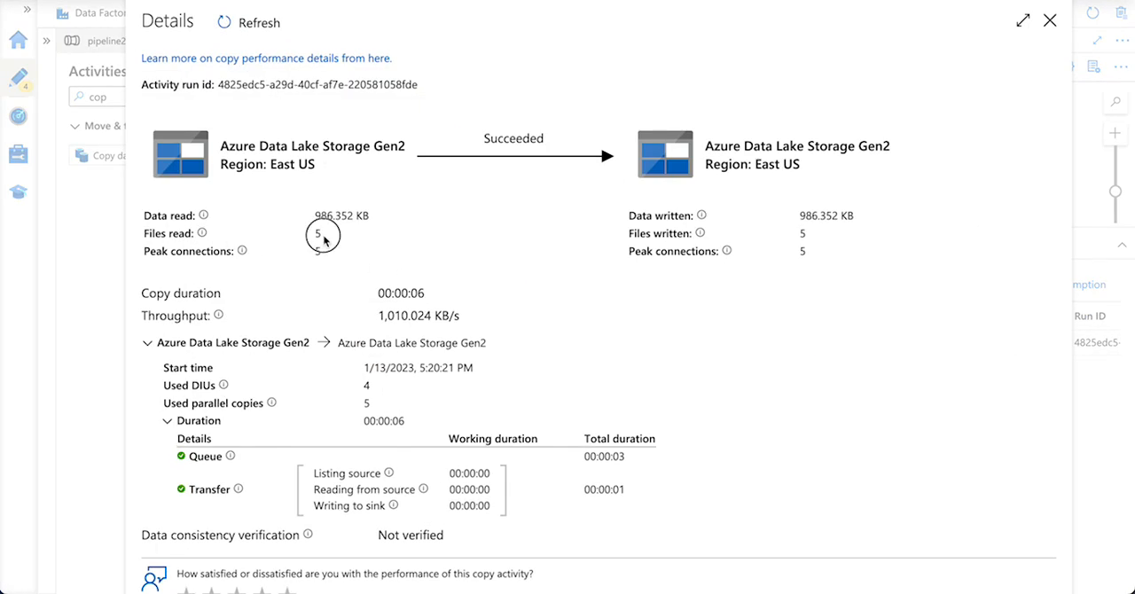
Highlight the 5 files read value, then close the copy details pane.
{"action": "double_click", "coordinate": [317, 234]}
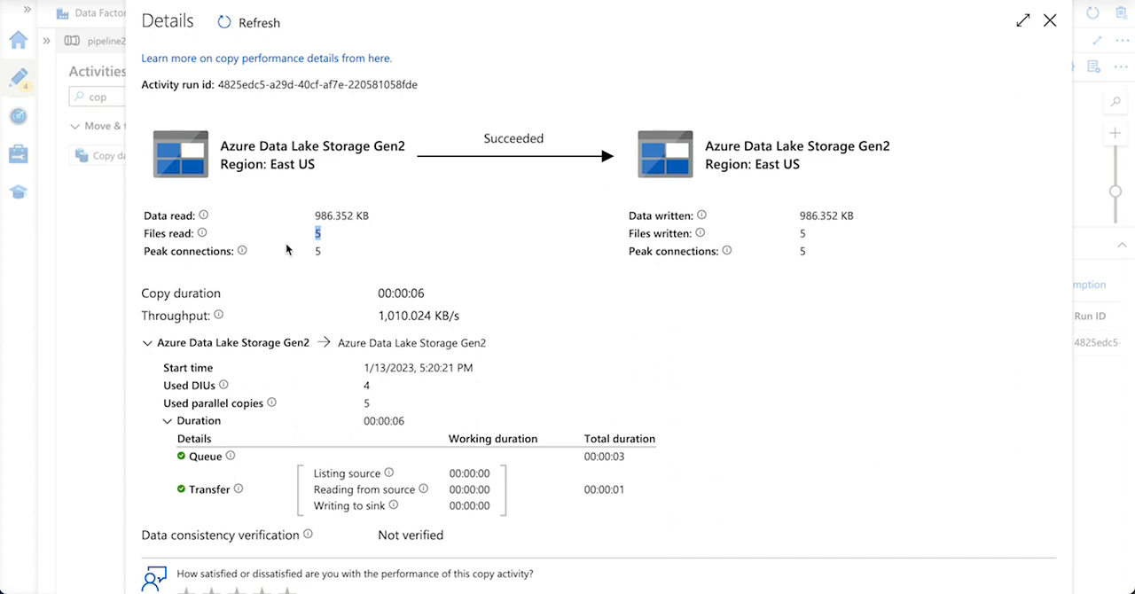
{"action": "mouse_move", "coordinate": [802, 233]}
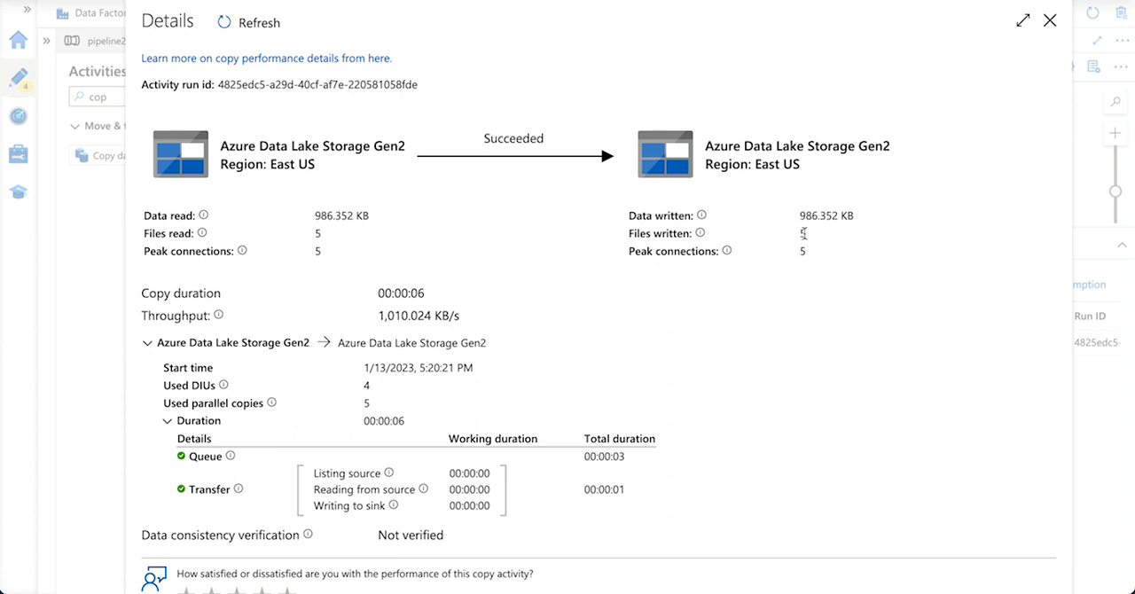
{"action": "mouse_move", "coordinate": [276, 352]}
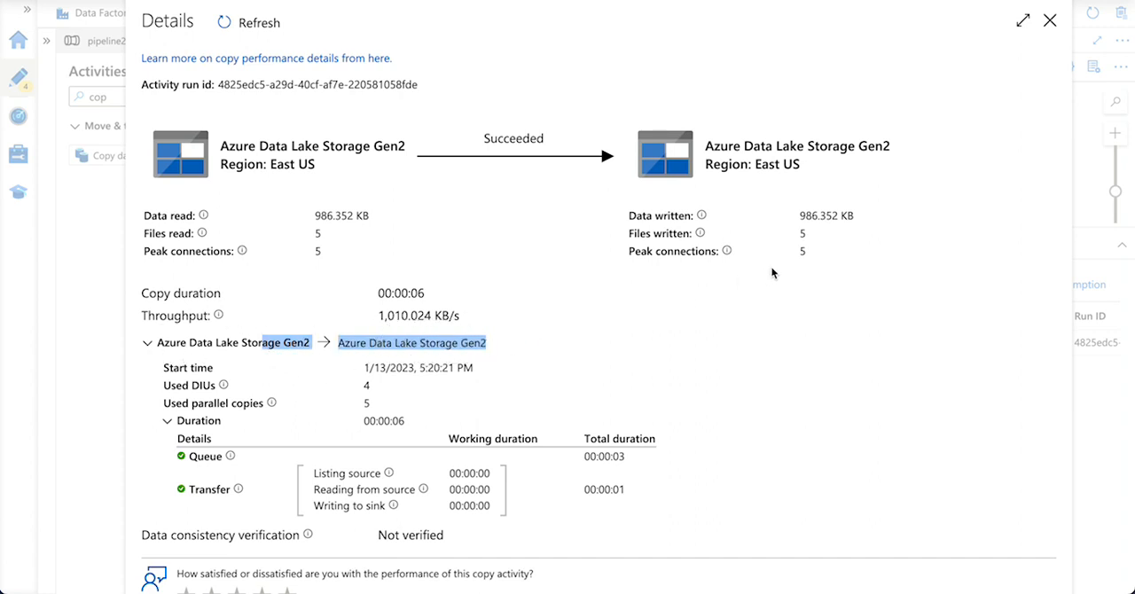
{"action": "left_click", "coordinate": [1050, 20]}
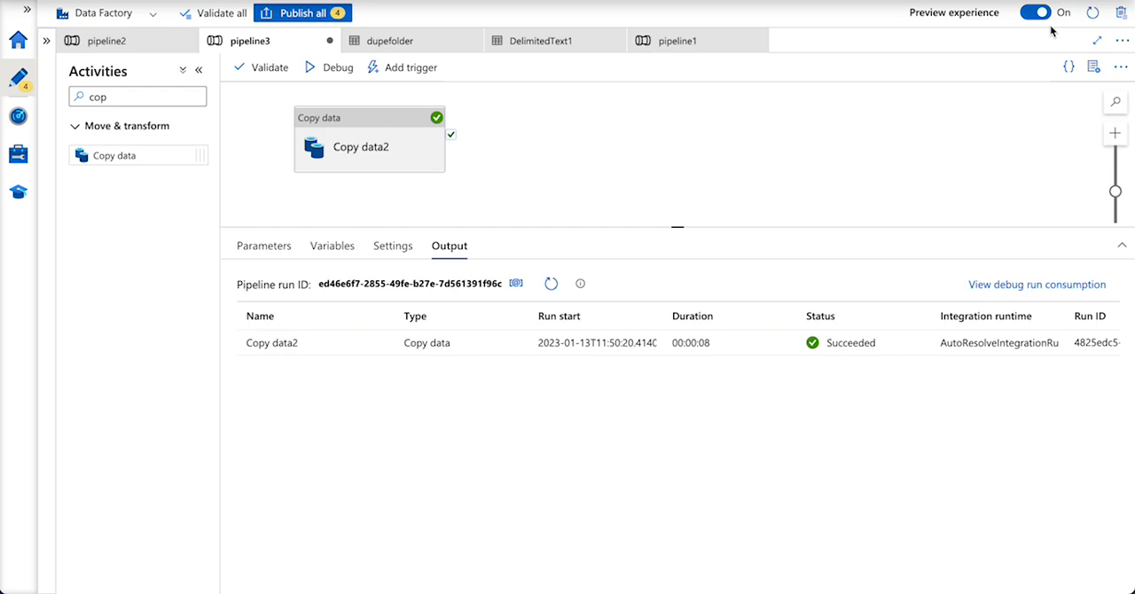
{"action": "mouse_move", "coordinate": [373, 86]}
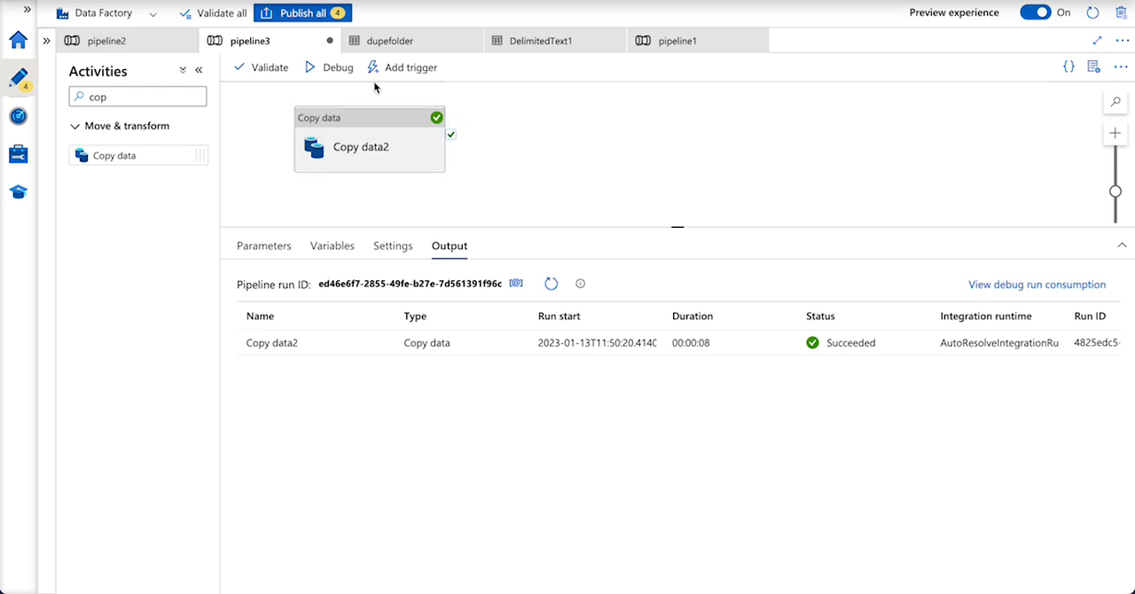
Verify democopy in saadl82copy holds input, output and three files, then open azdatafactoryv2.
{"action": "left_click", "coordinate": [105, 8]}
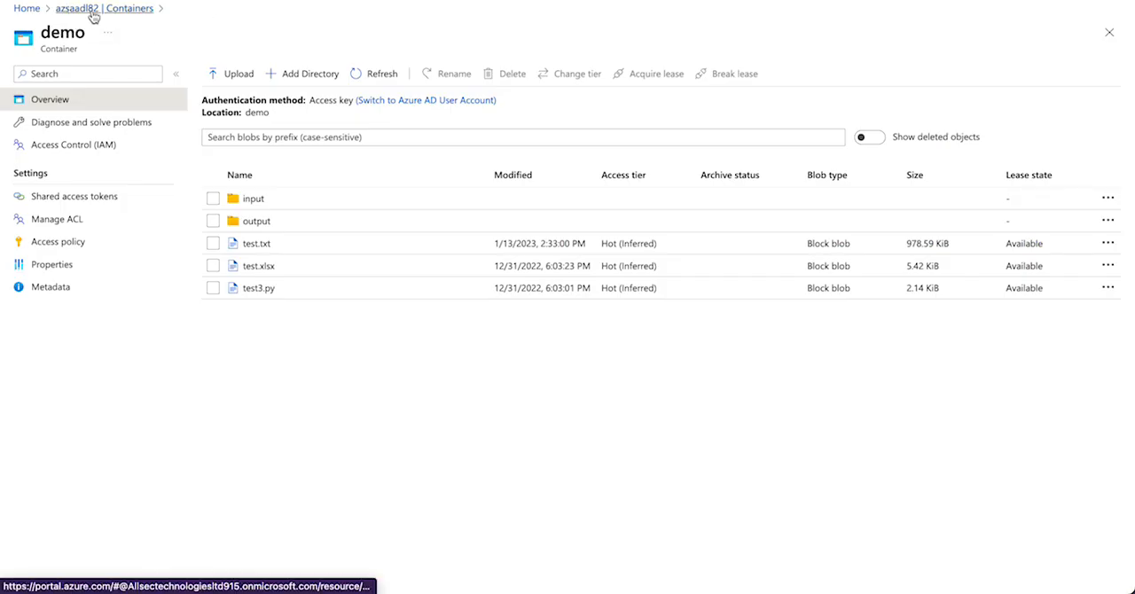
{"action": "left_click", "coordinate": [26, 8]}
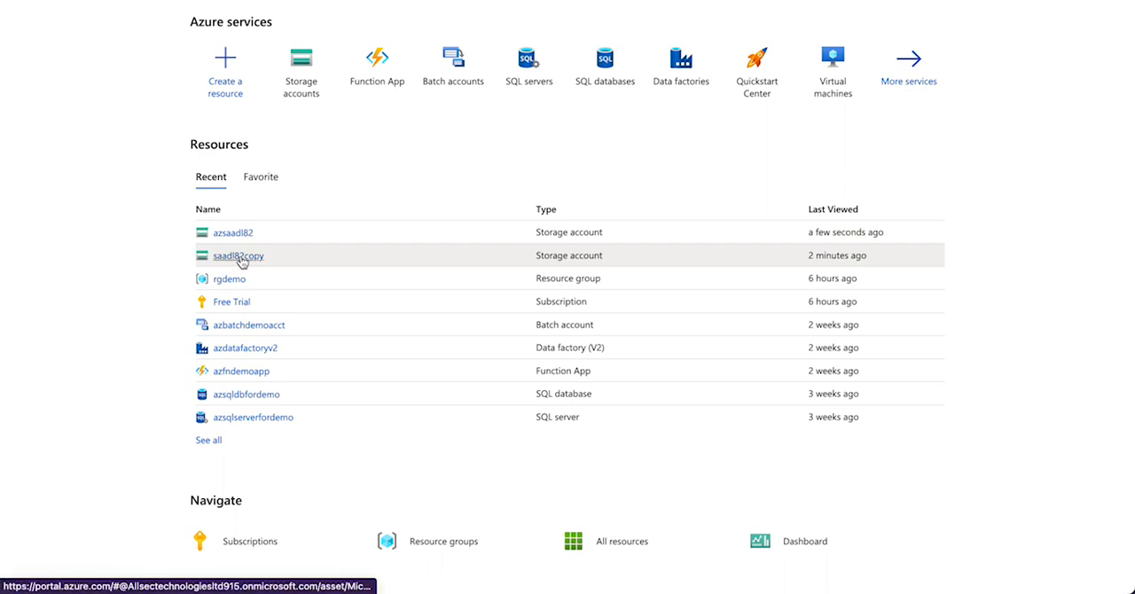
{"action": "left_click", "coordinate": [236, 255]}
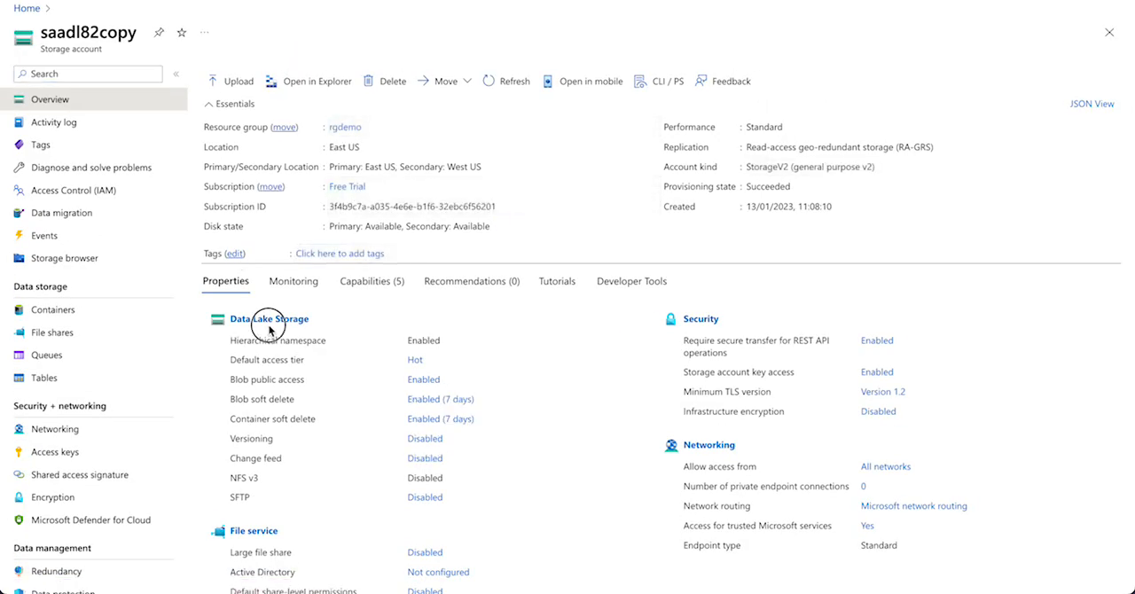
{"action": "left_click", "coordinate": [52, 310]}
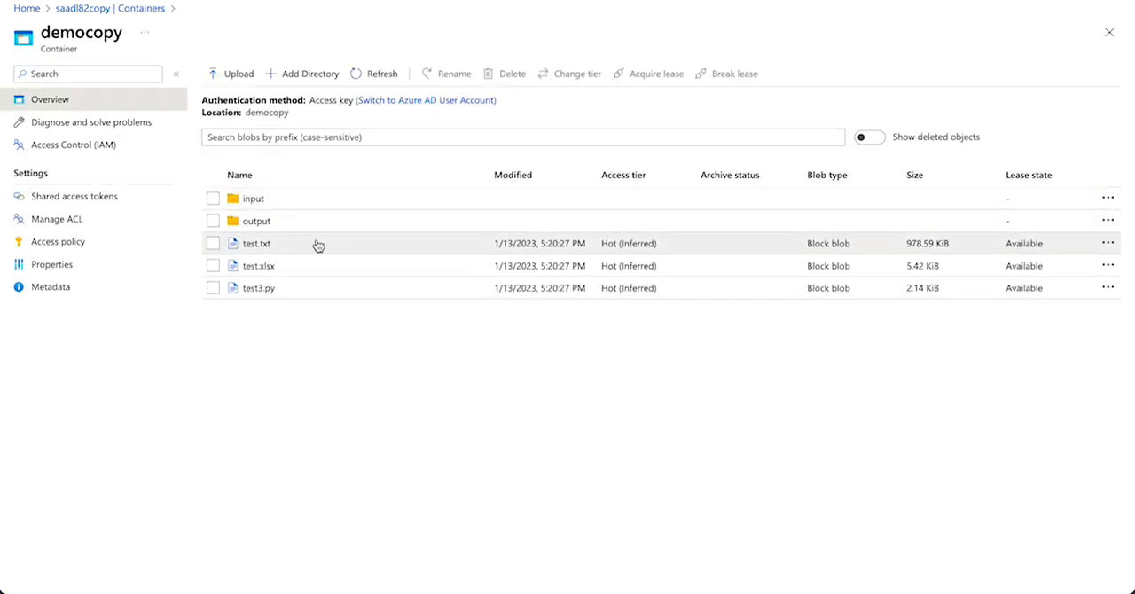
{"action": "left_click", "coordinate": [252, 198]}
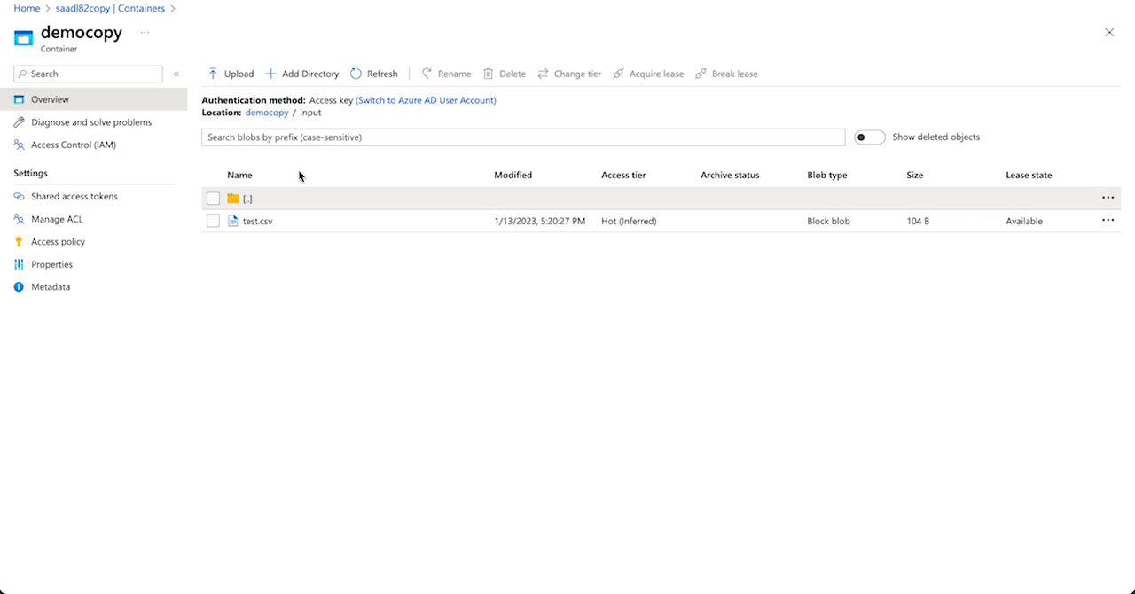
{"action": "left_click", "coordinate": [247, 198]}
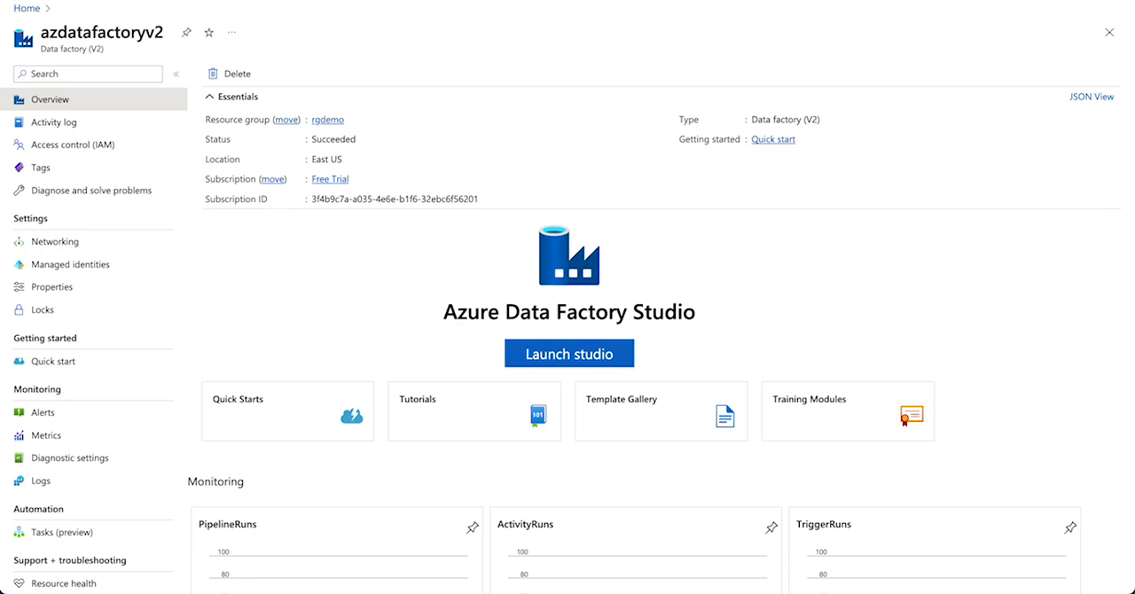
Launch the studio and set Copy data2's wildcard folder path to *, alongside file name *.
{"action": "left_click", "coordinate": [569, 353]}
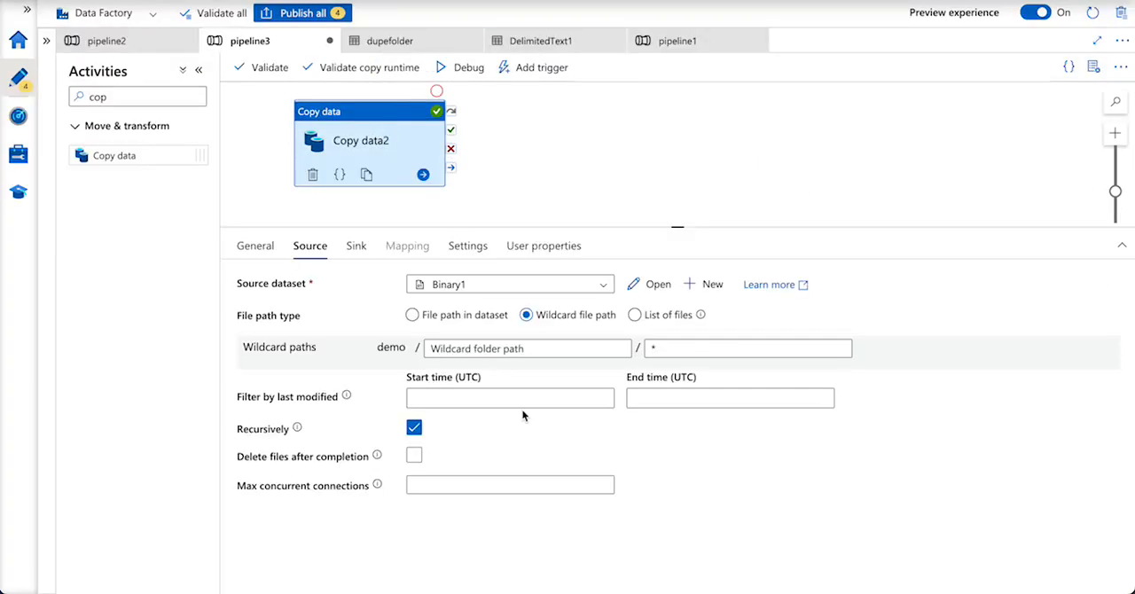
{"action": "left_click", "coordinate": [526, 348]}
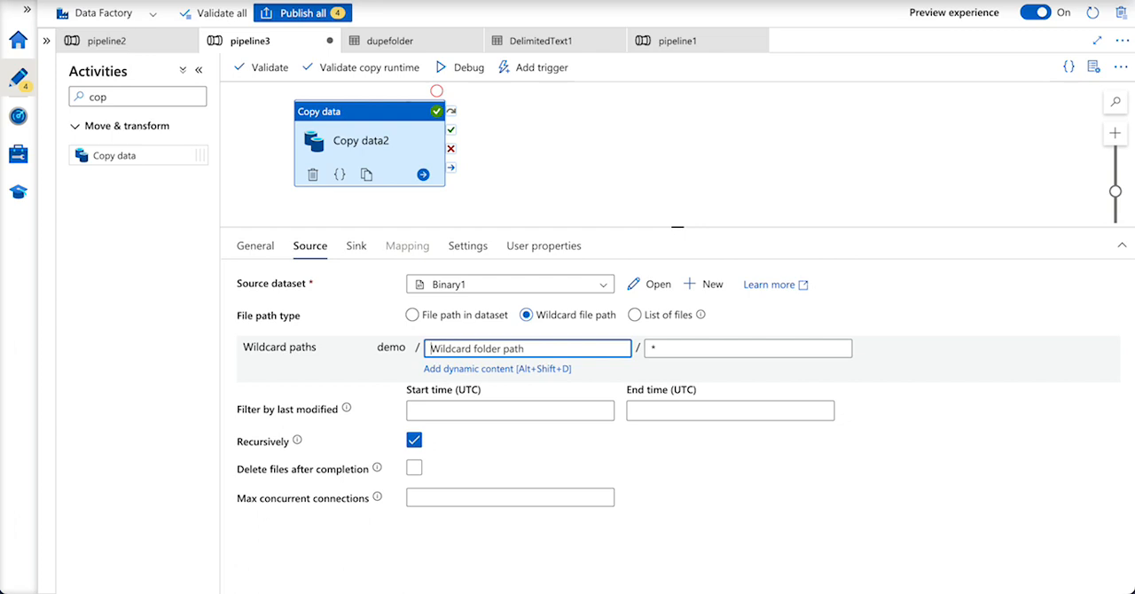
{"action": "type", "text": "*"}
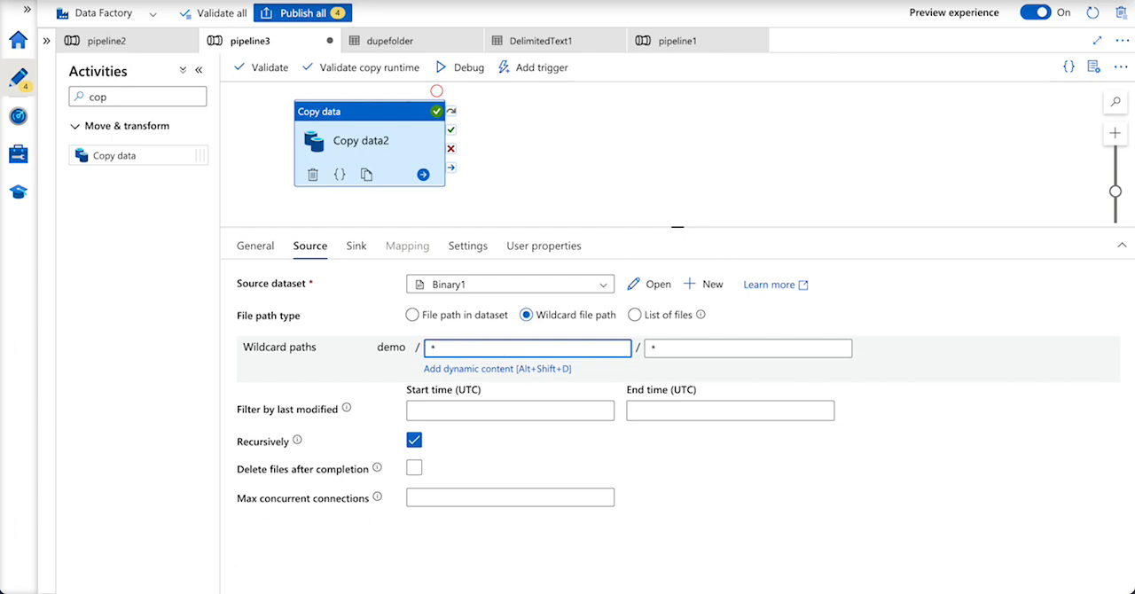
{"action": "left_click", "coordinate": [747, 348]}
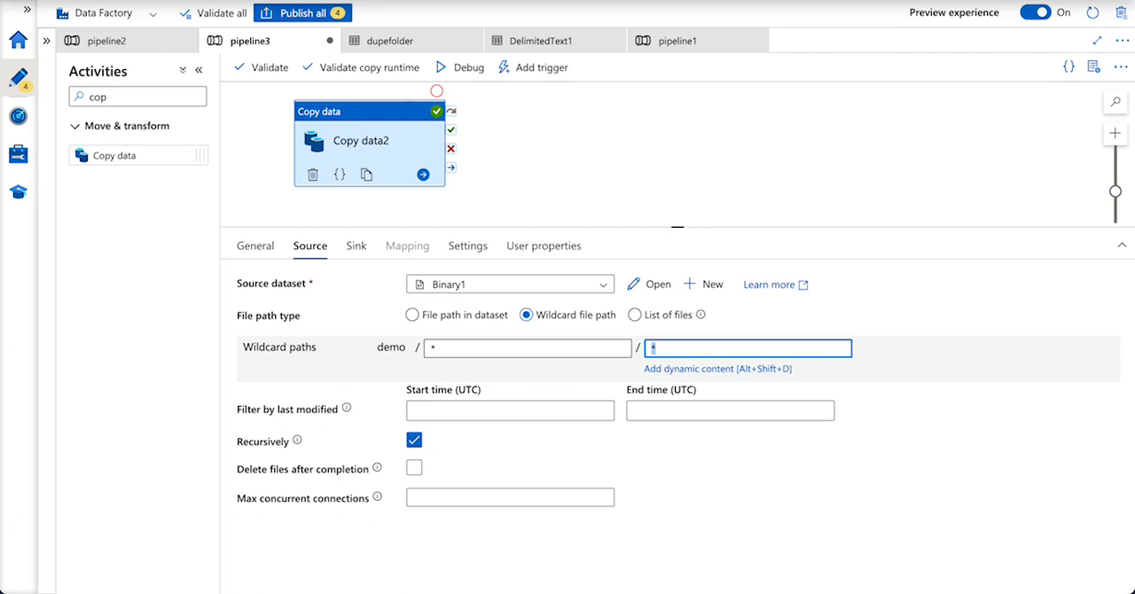
{"action": "mouse_move", "coordinate": [560, 97]}
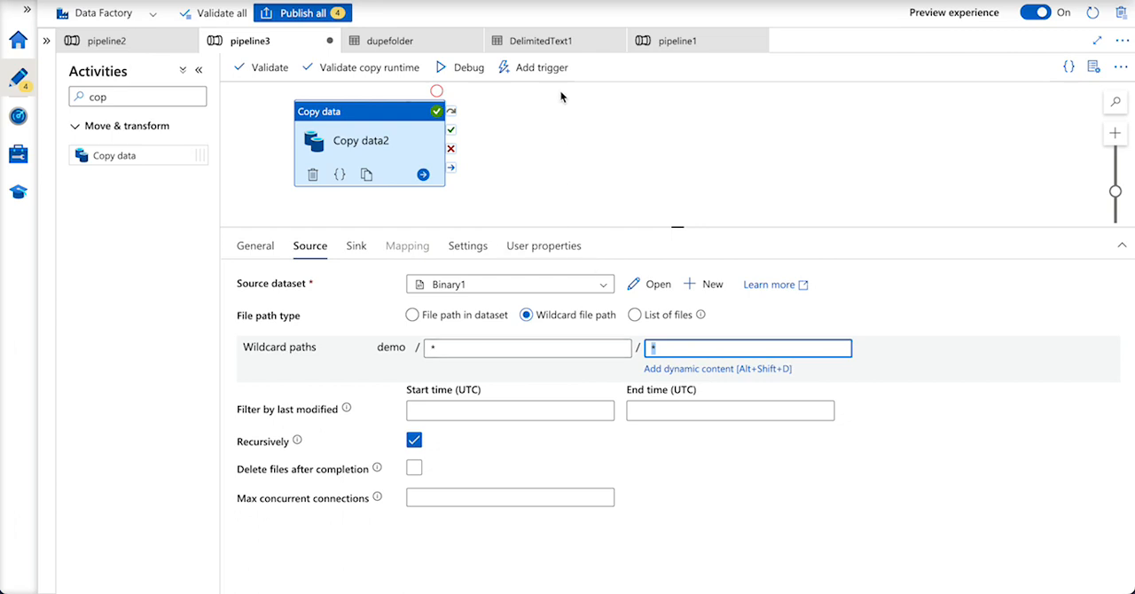